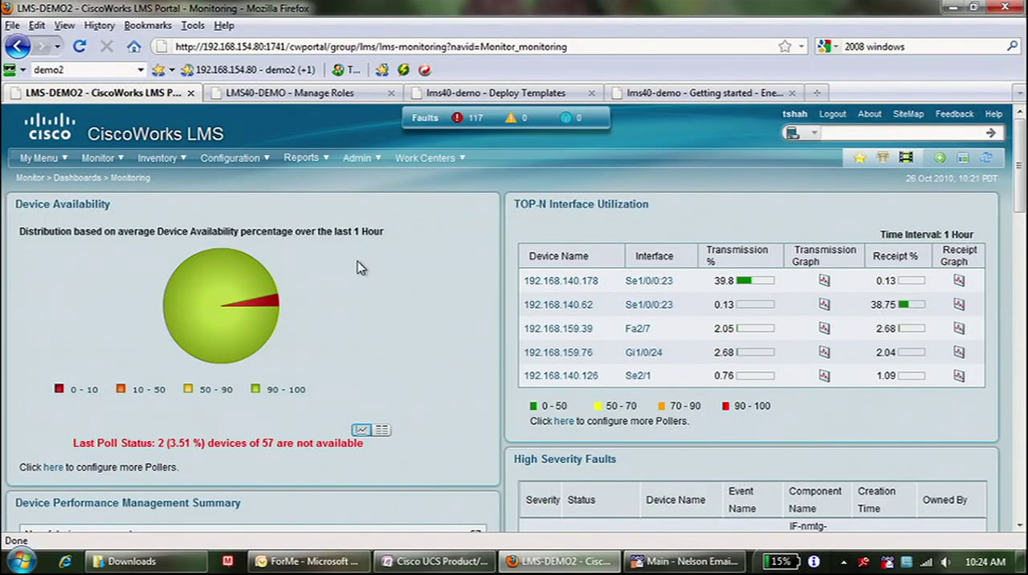
pyautogui.moveTo(148, 278)
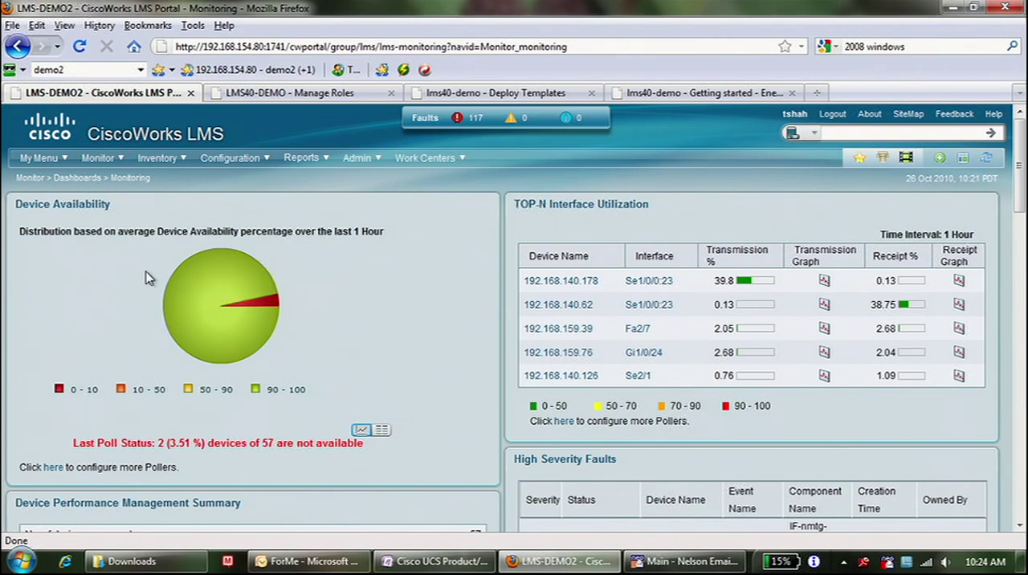
pyautogui.moveTo(604, 287)
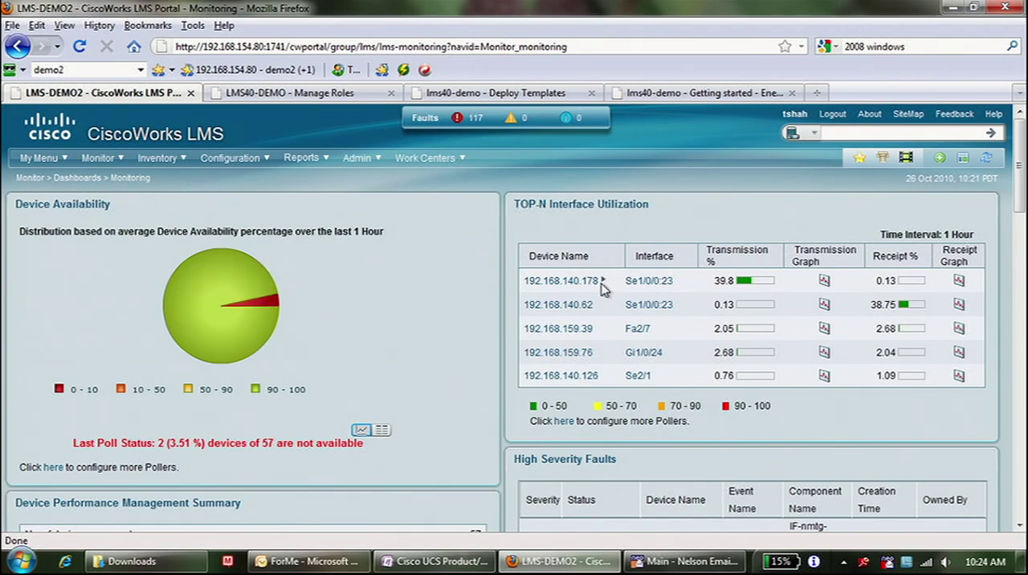
# View Device Details for 192.168.140.178, then Port Details for interface Se1/0/0:23 in the Top-N table.
pyautogui.click(561, 280)
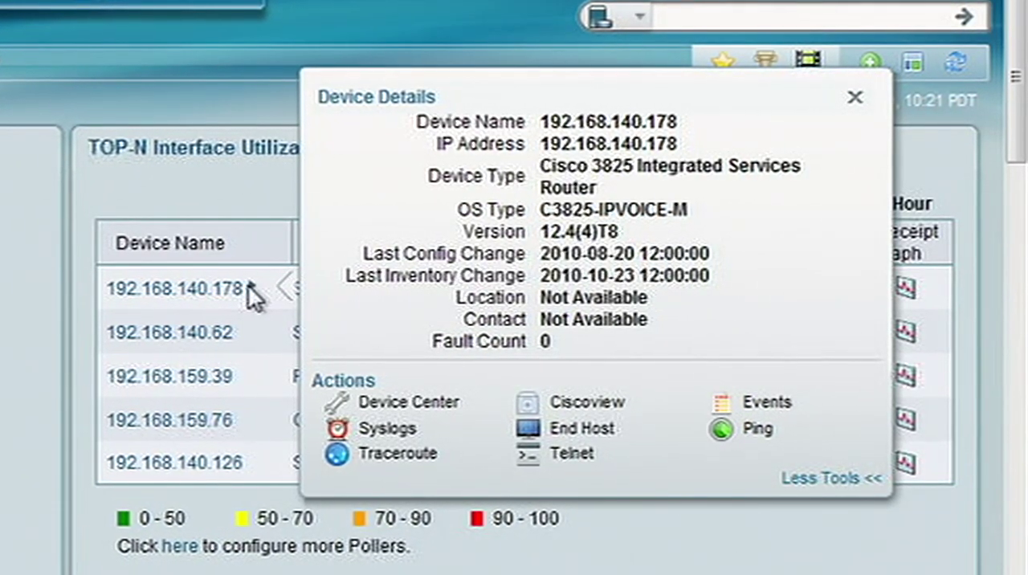
pyautogui.moveTo(290, 329)
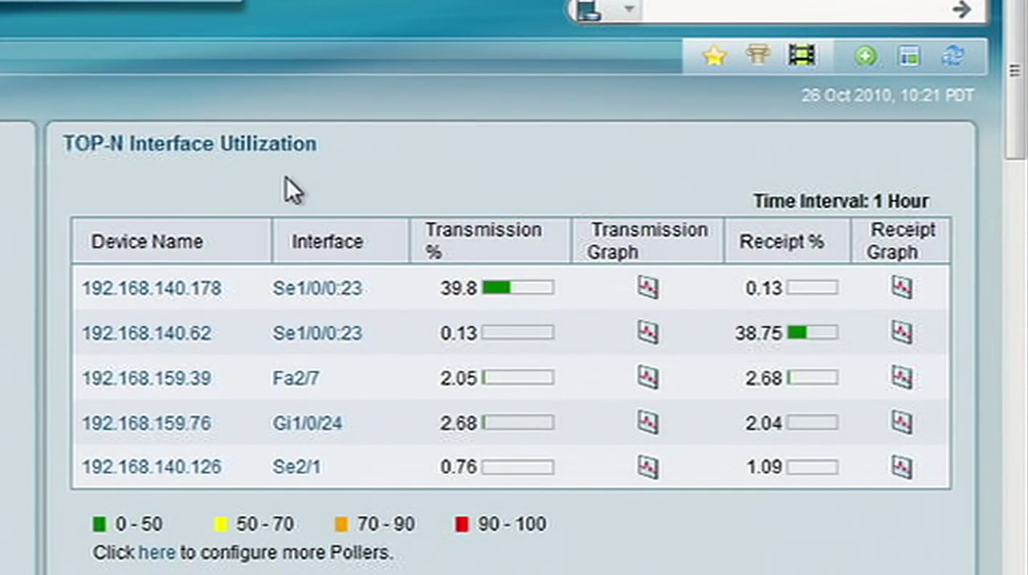
pyautogui.click(316, 288)
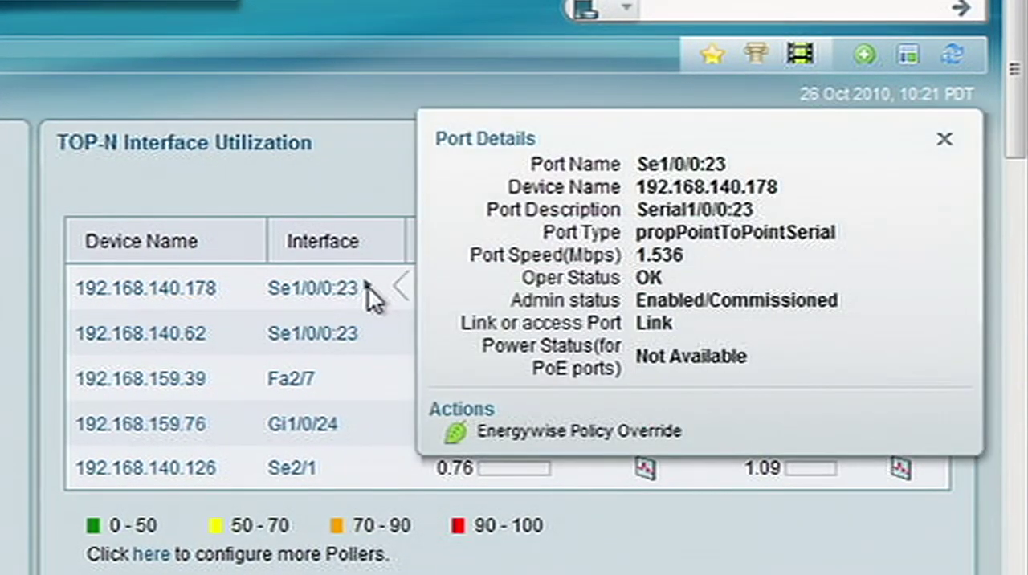